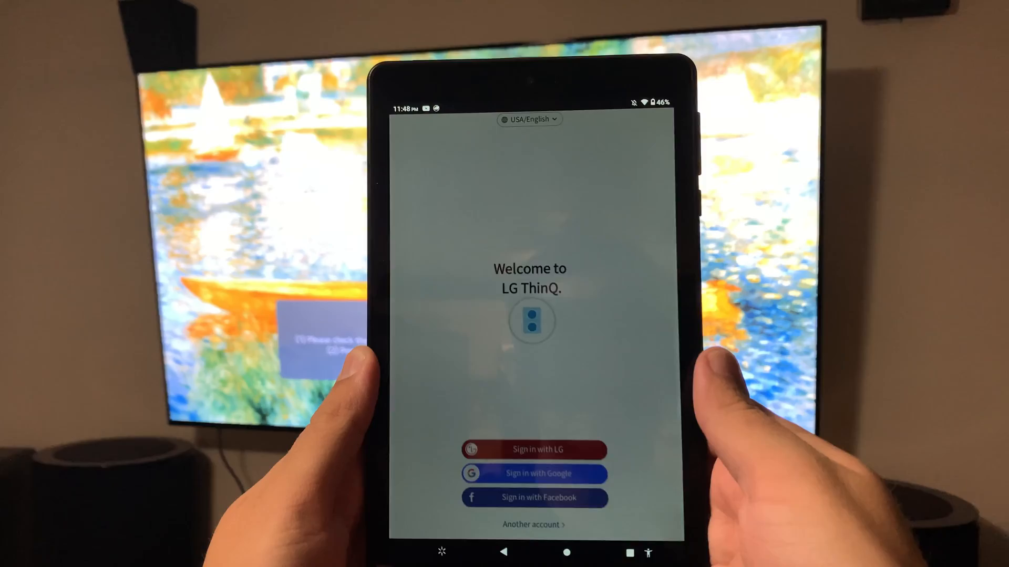
Step: Sign in with LG, skip the phone number, and confirm a nickname
left_click(533, 474)
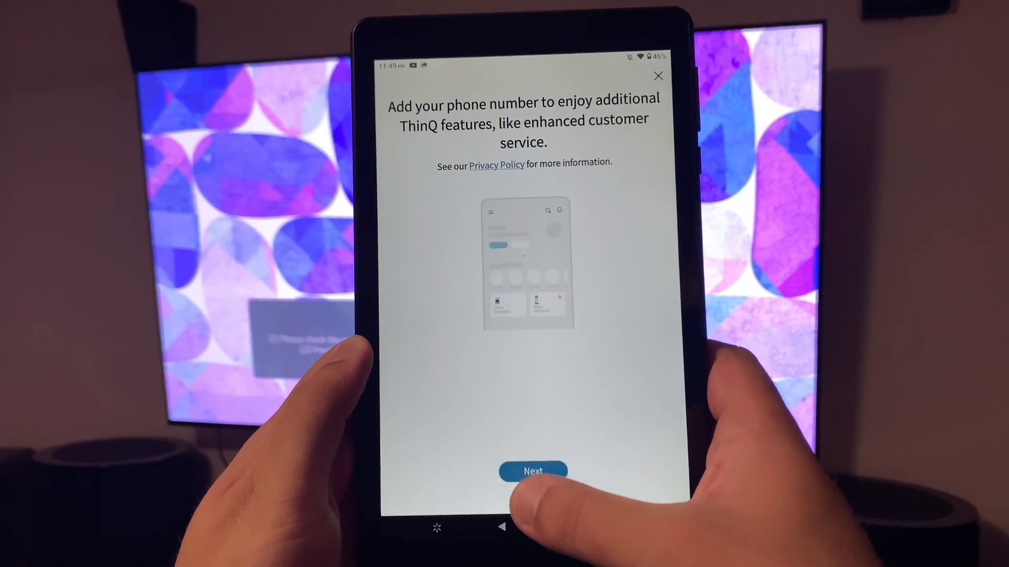
left_click(533, 471)
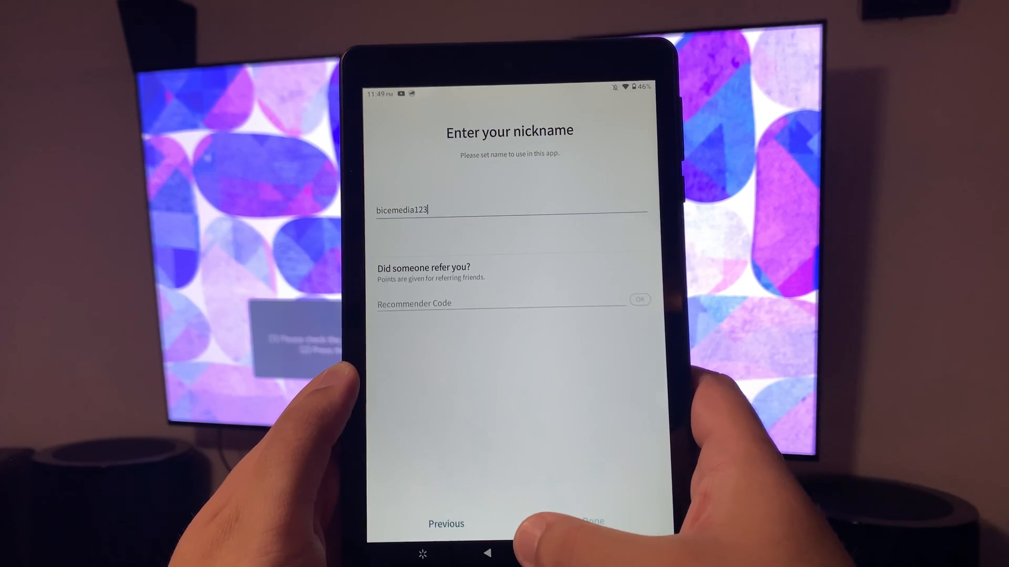
left_click(508, 209)
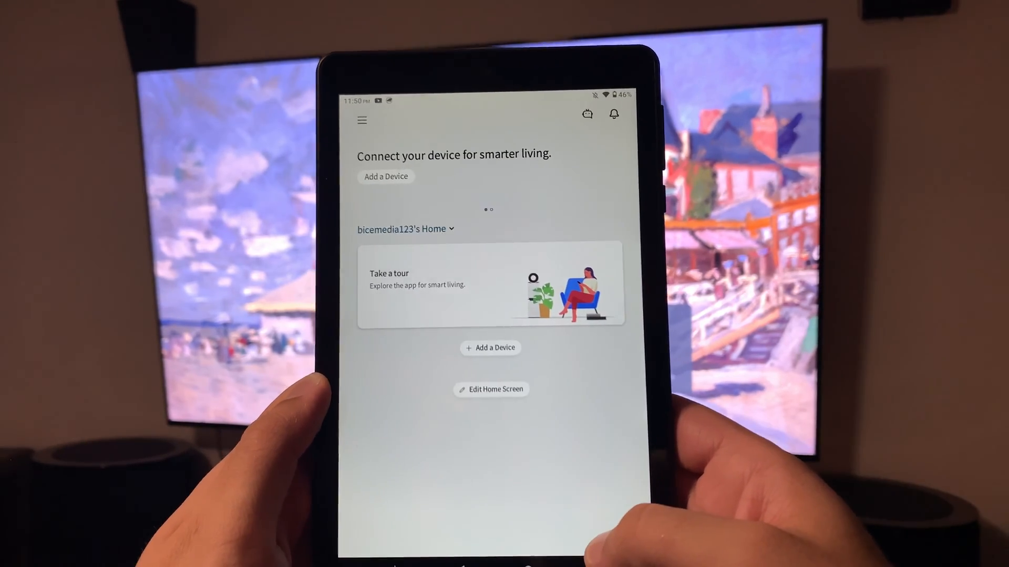
Step: Add a Device, choose Select Device, and continue past the power cord reminder
scroll("left", 3)
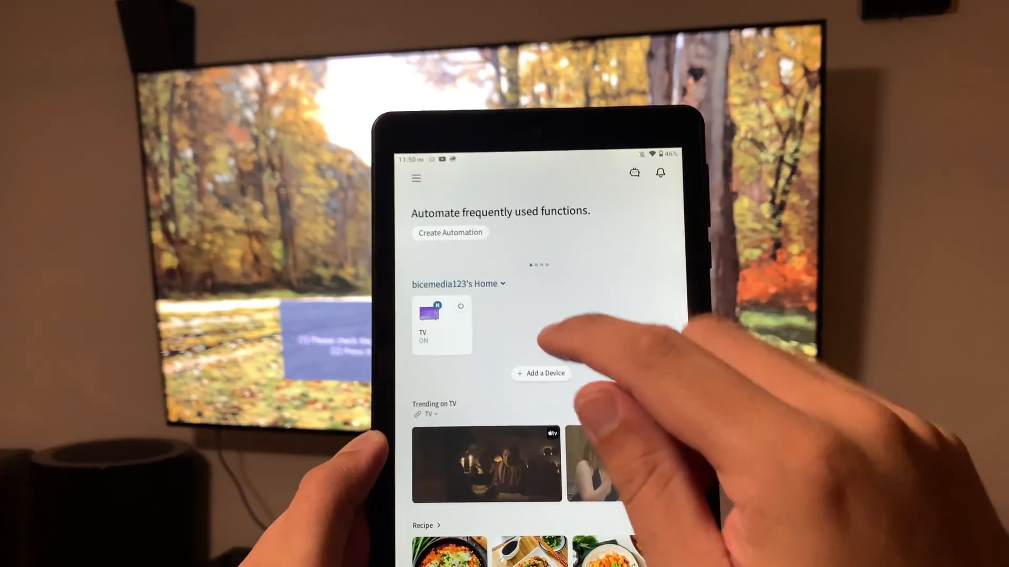
left_click(540, 373)
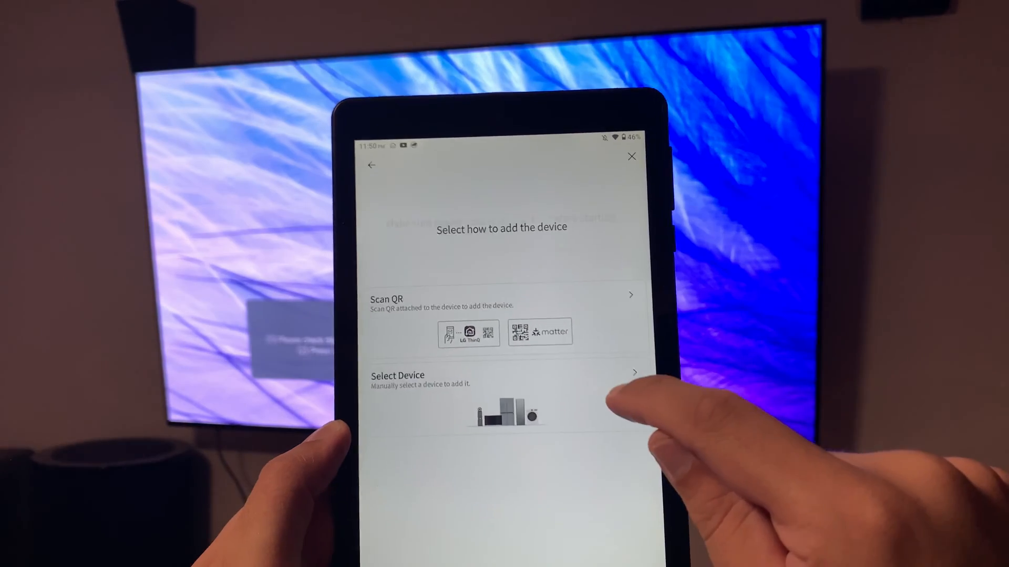
left_click(500, 378)
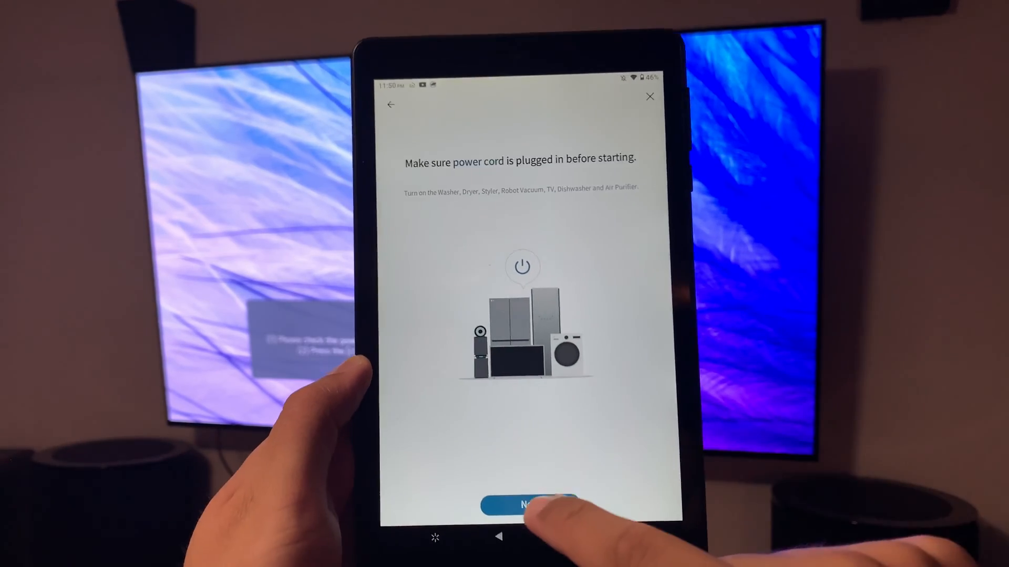
left_click(527, 504)
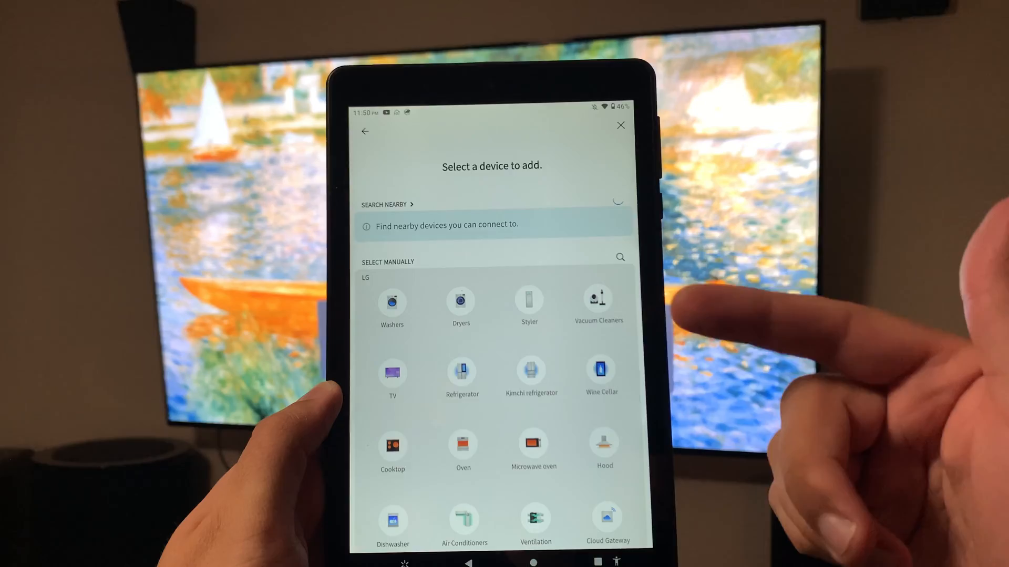
scroll("down", 3)
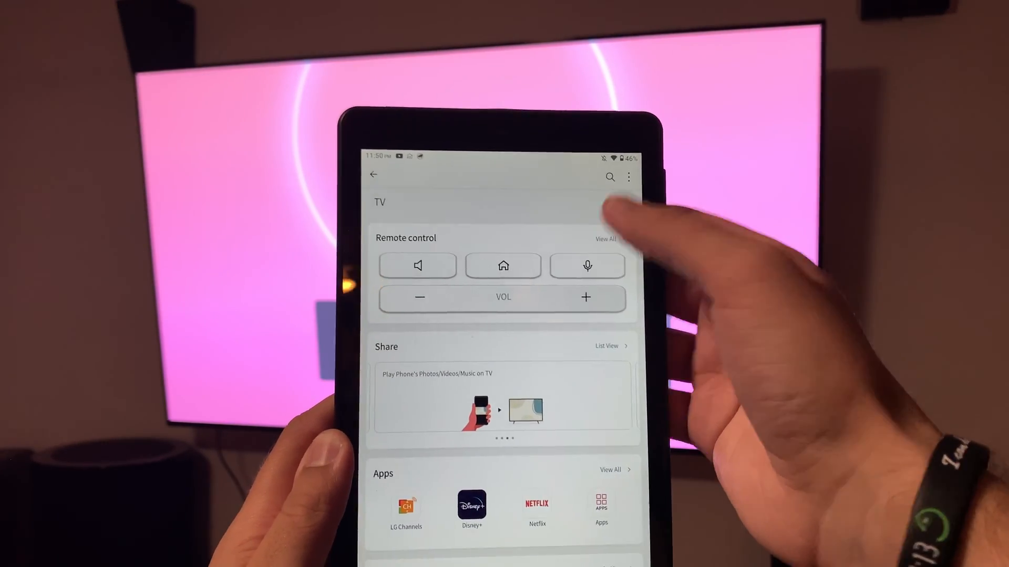
Step: Open the TV card and scroll through Remote control, Share, Apps and TV/Inputs
left_click(604, 238)
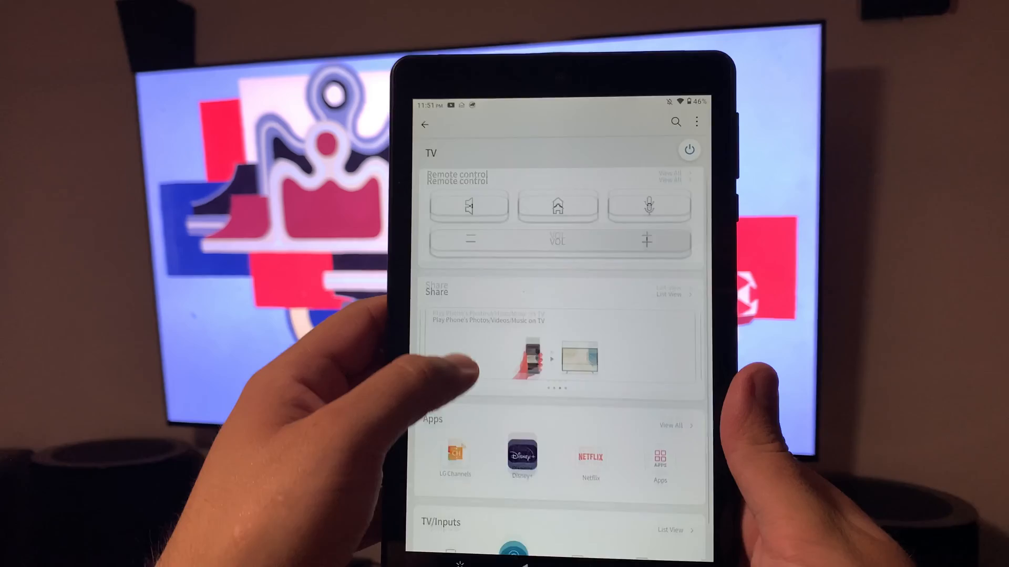
scroll("down", 3)
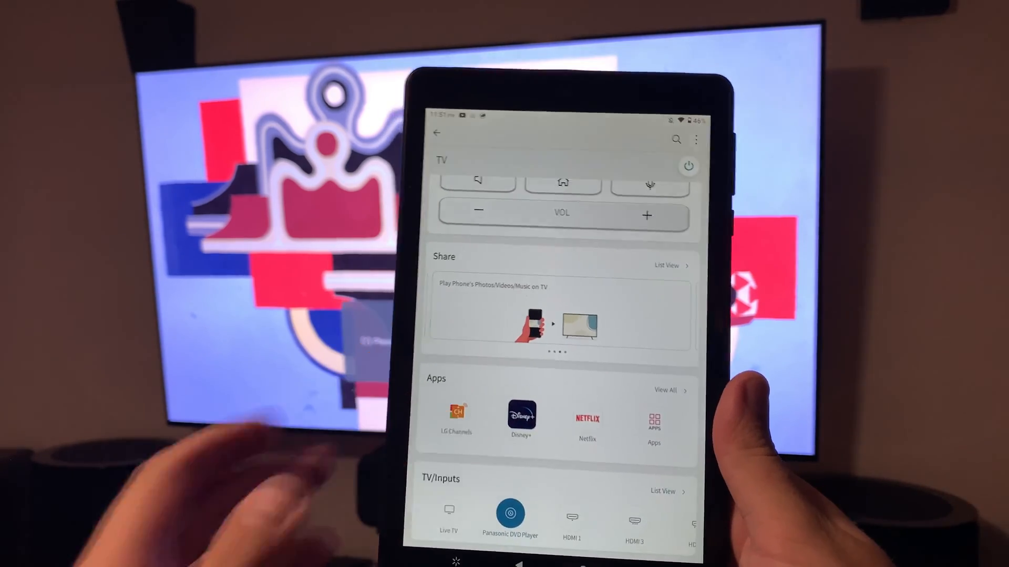